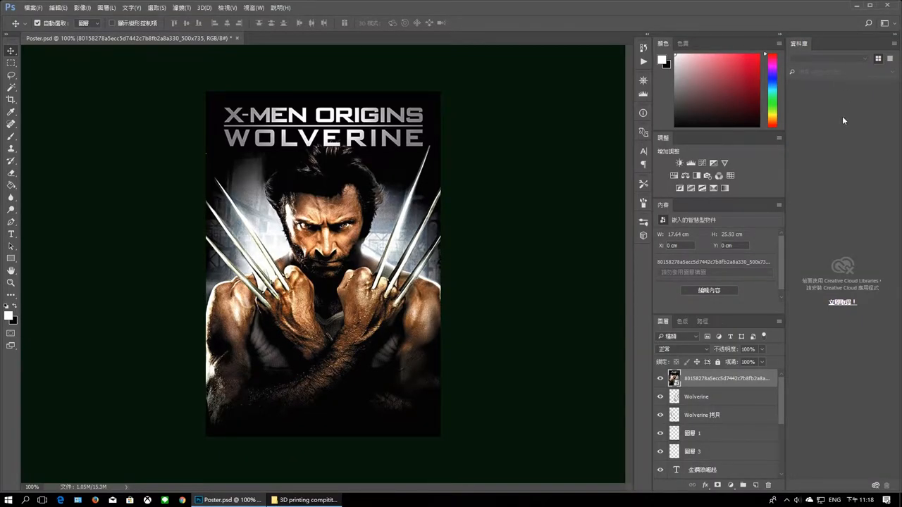
mouse_move(848, 117)
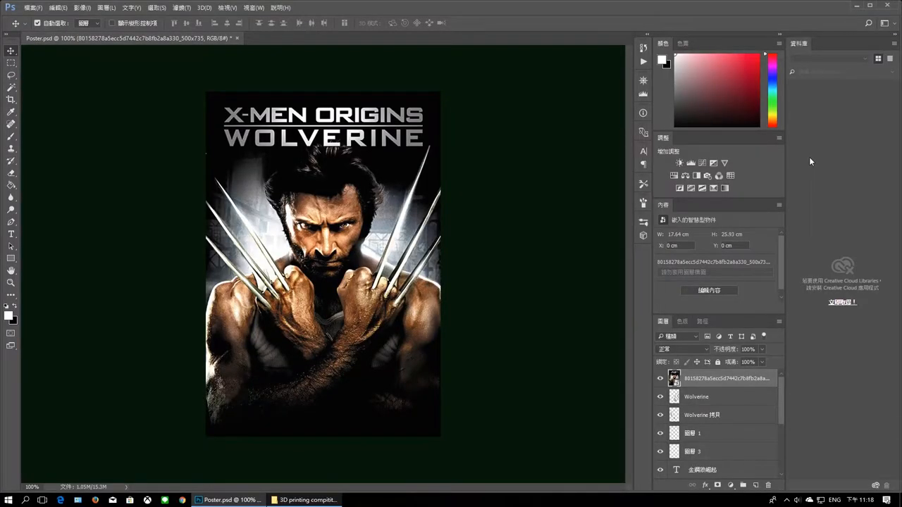
mouse_move(842, 227)
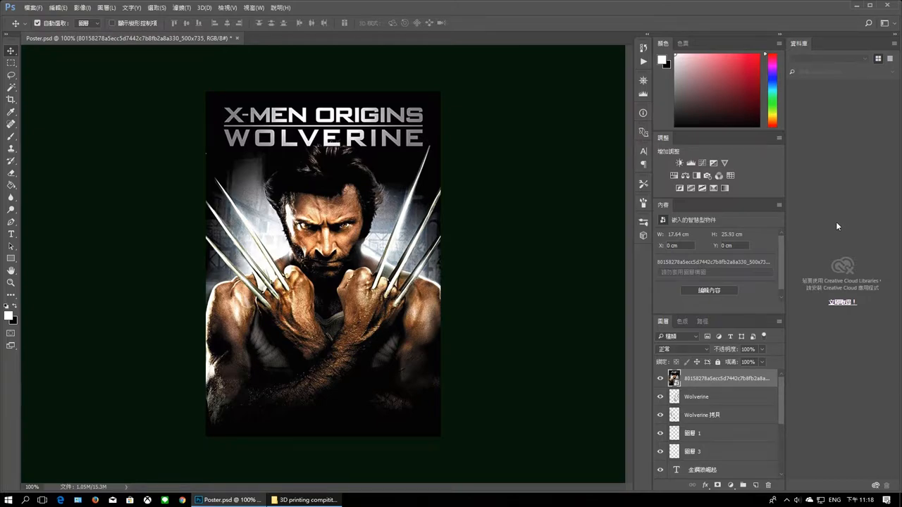
mouse_move(486, 262)
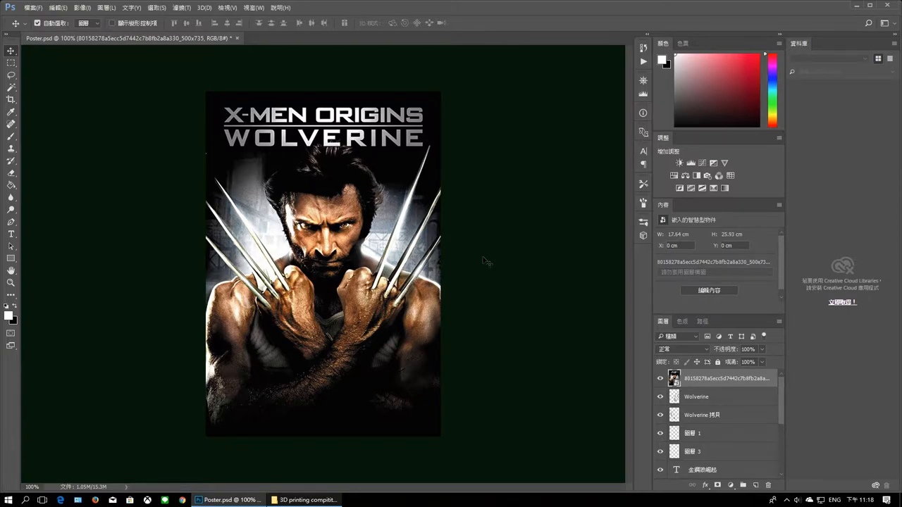
mouse_move(528, 239)
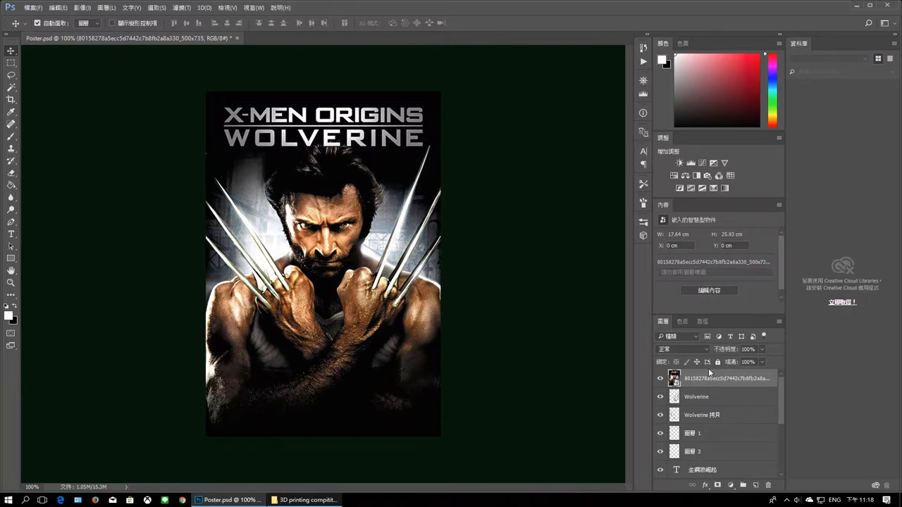
- Hide the original poster layer to reveal the Chinese title, metallic claws and 65+ badge
left_click(659, 378)
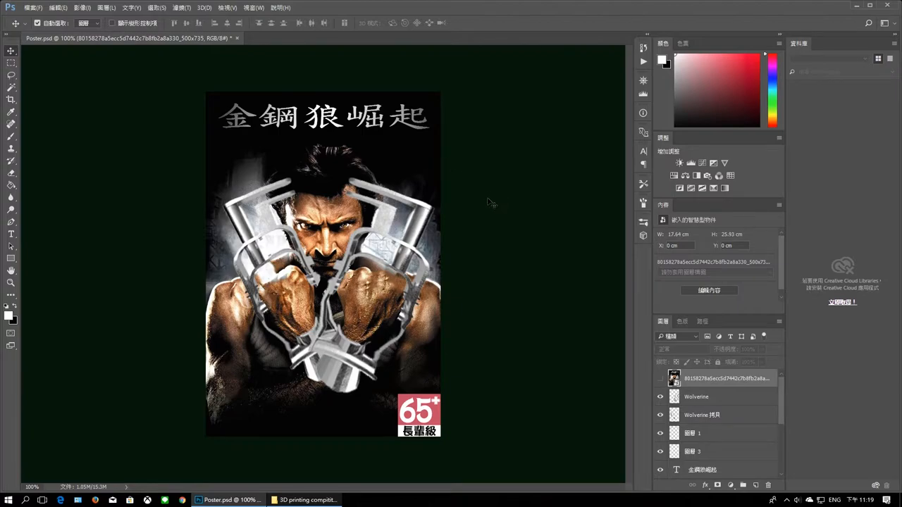
mouse_move(495, 234)
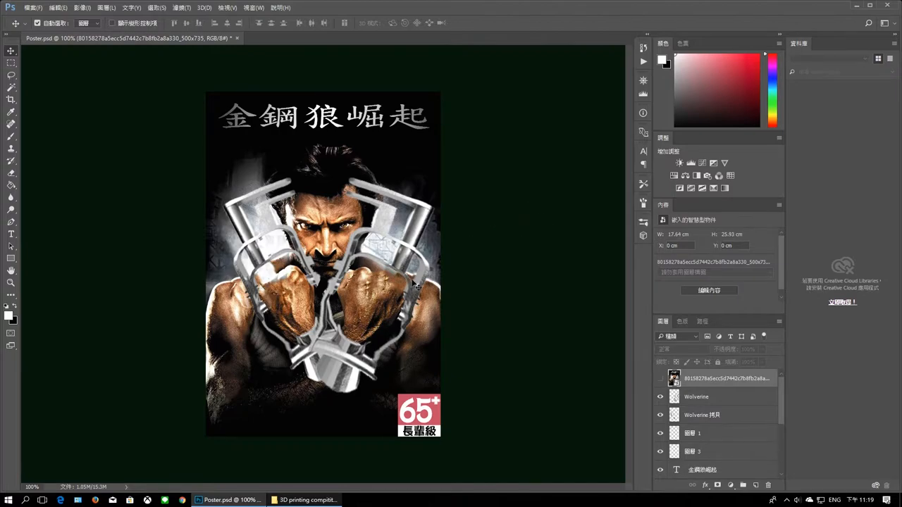
mouse_move(437, 359)
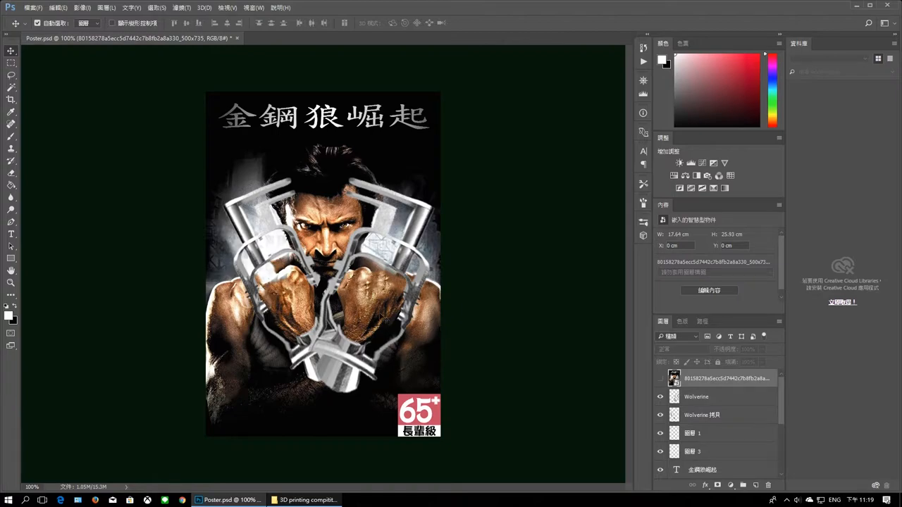
mouse_move(462, 246)
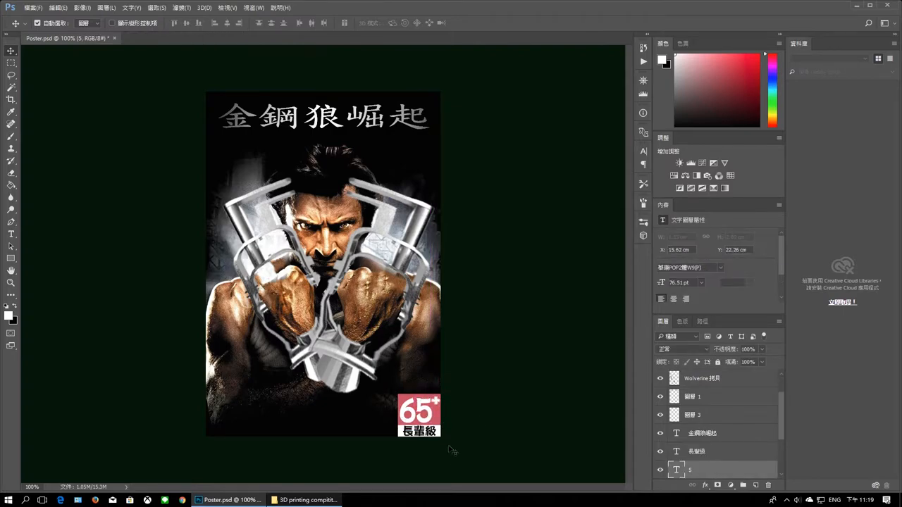
mouse_move(473, 408)
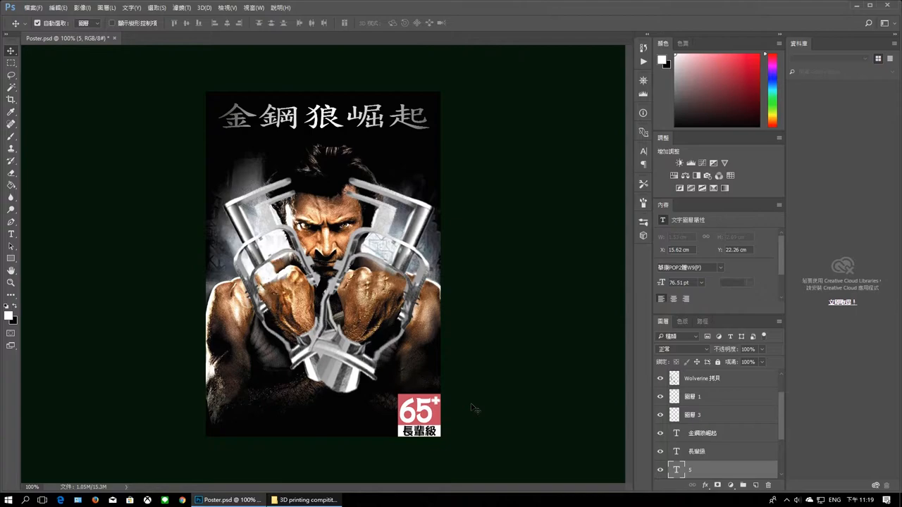
mouse_move(485, 425)
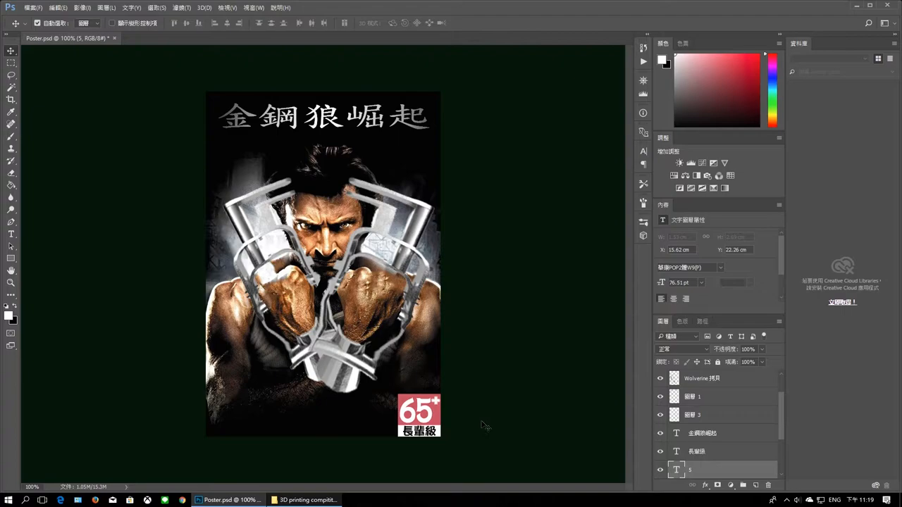
mouse_move(527, 424)
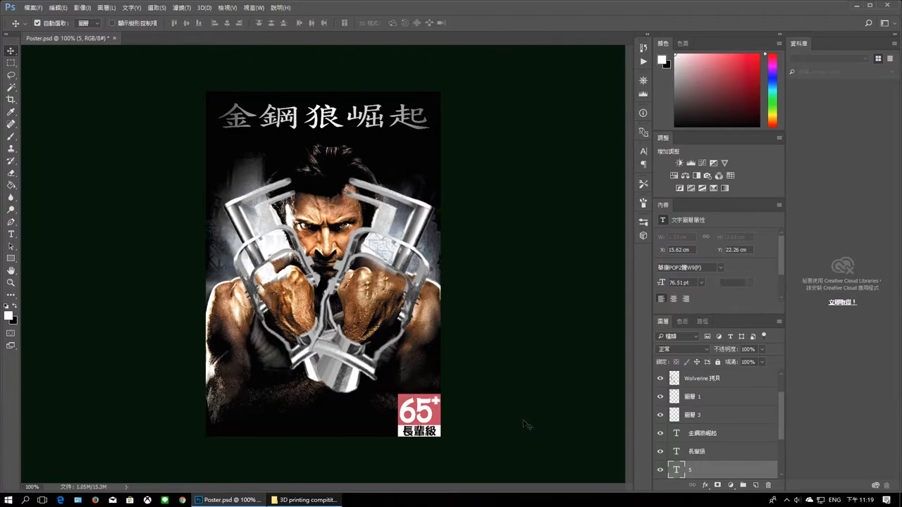
mouse_move(527, 396)
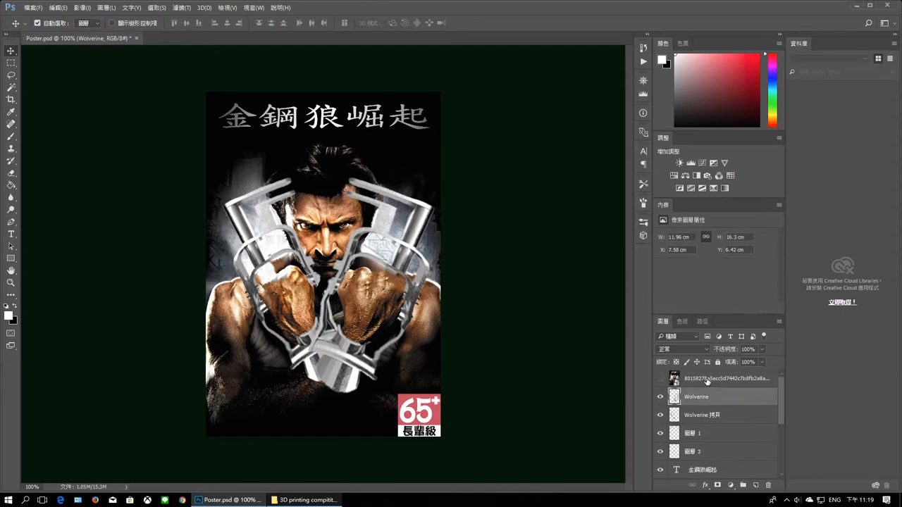
left_click(726, 378)
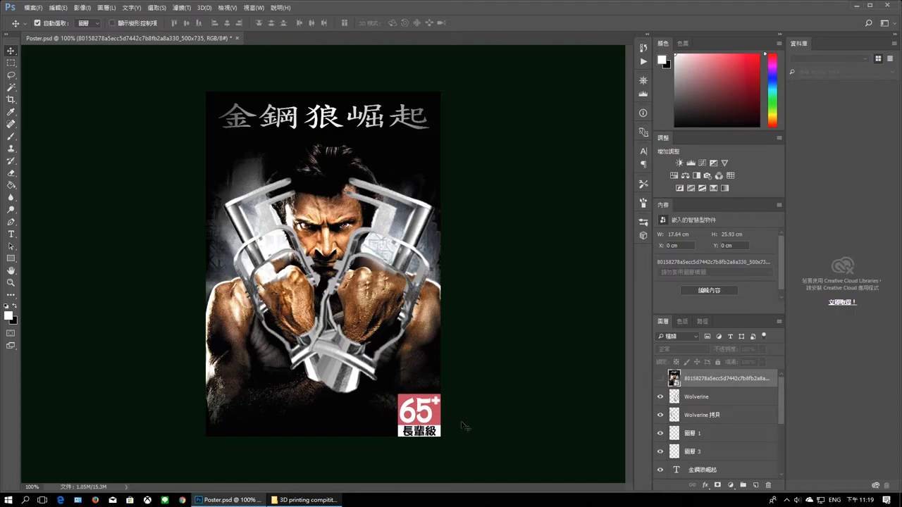
mouse_move(504, 414)
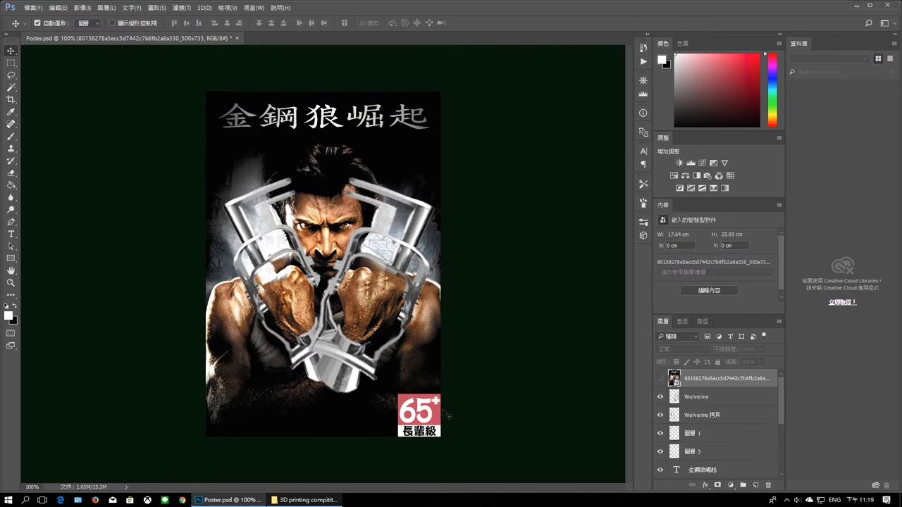
mouse_move(506, 310)
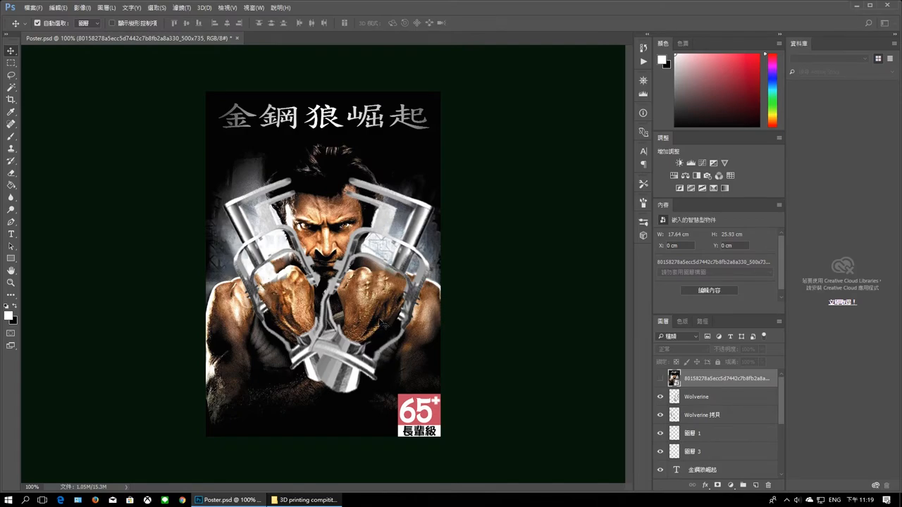
mouse_move(383, 248)
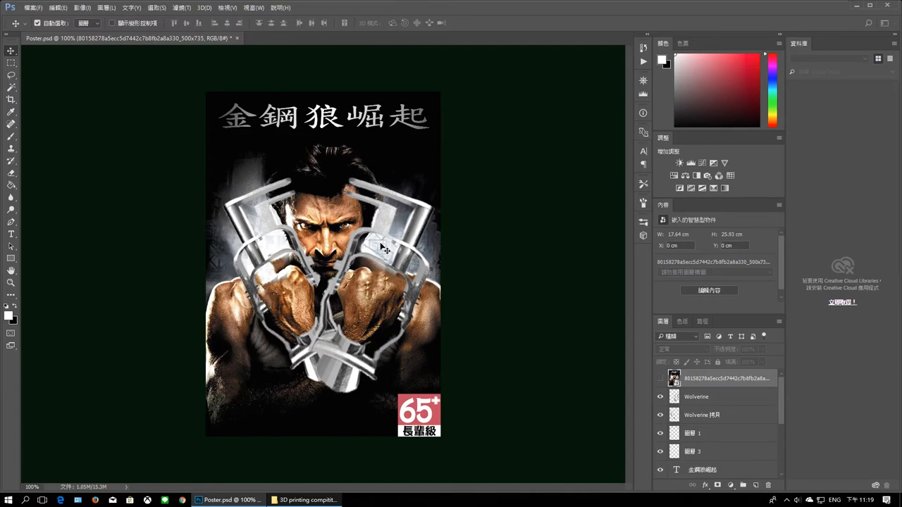
mouse_move(425, 321)
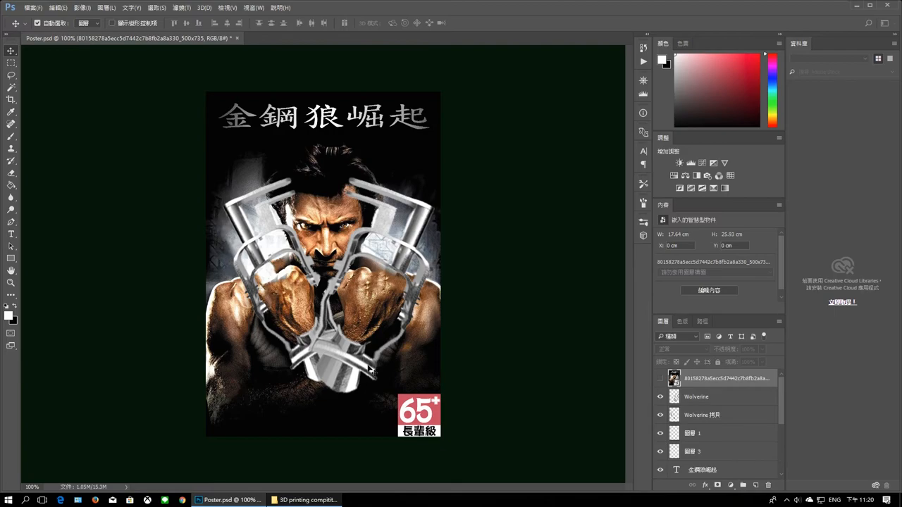
mouse_move(414, 355)
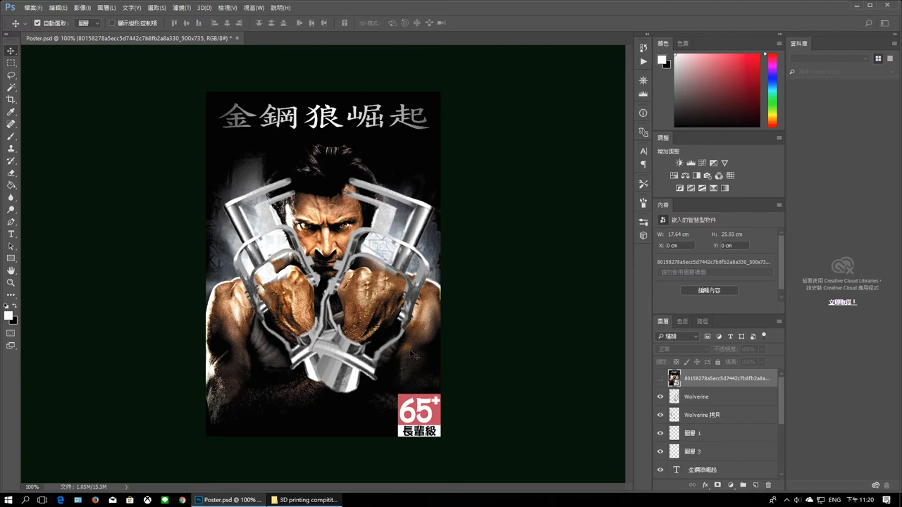
mouse_move(440, 372)
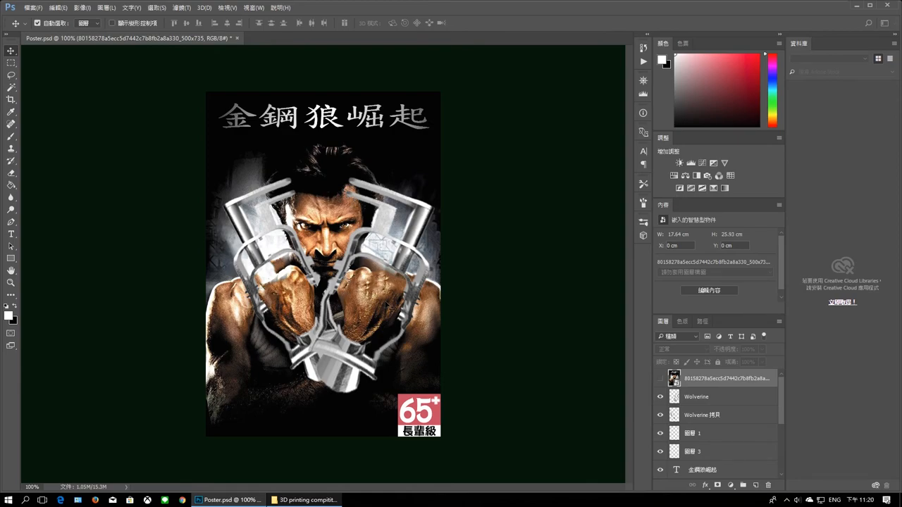
mouse_move(482, 344)
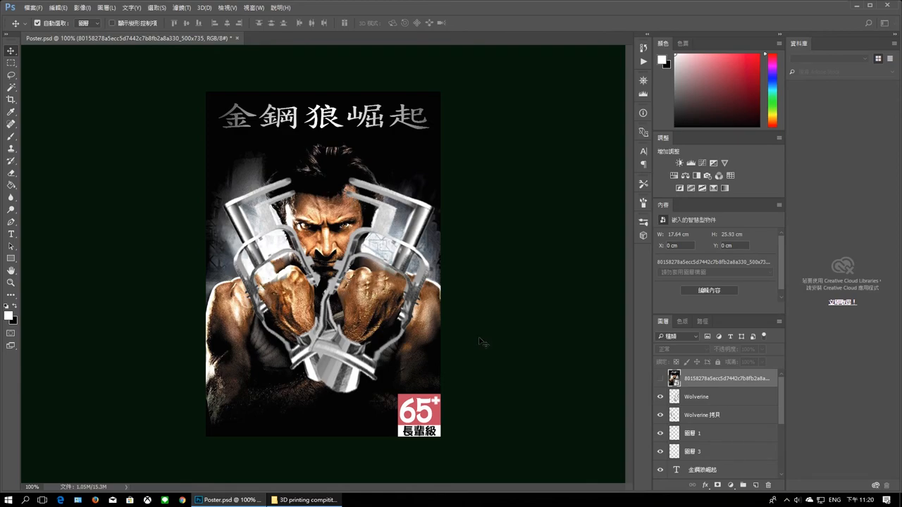
mouse_move(492, 326)
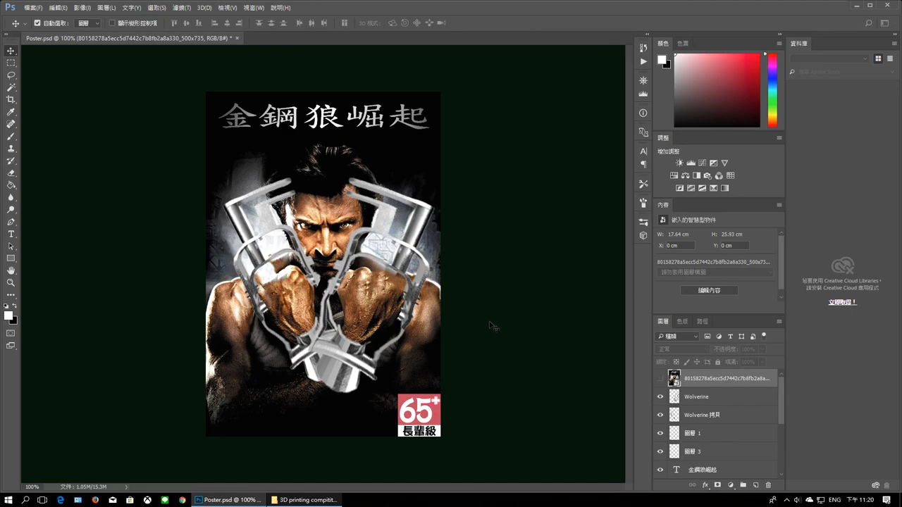
mouse_move(482, 331)
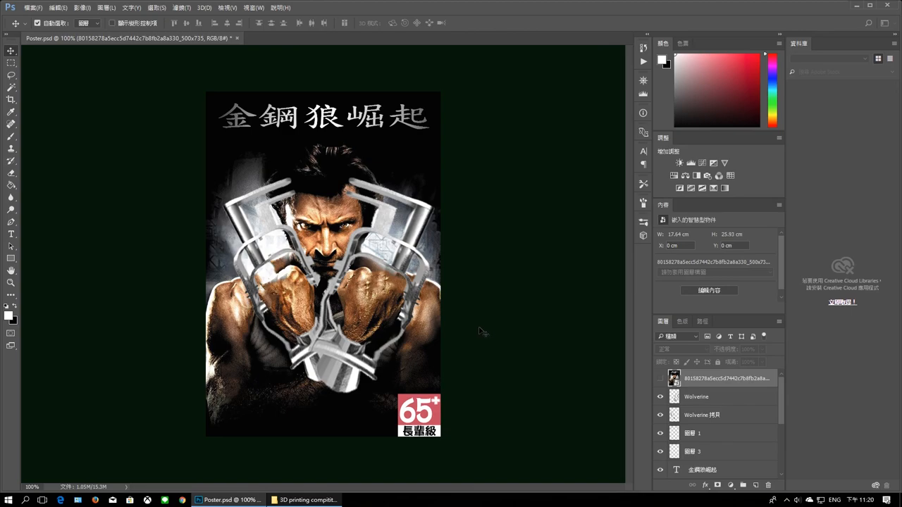